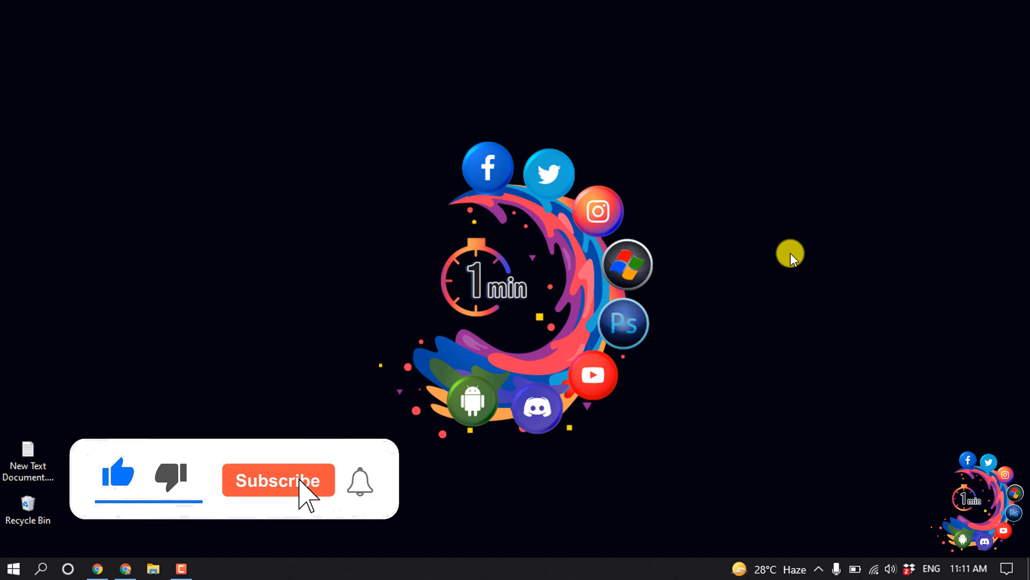
Open Manage your Google Account from the Gmail profile avatar menu
click(277, 479)
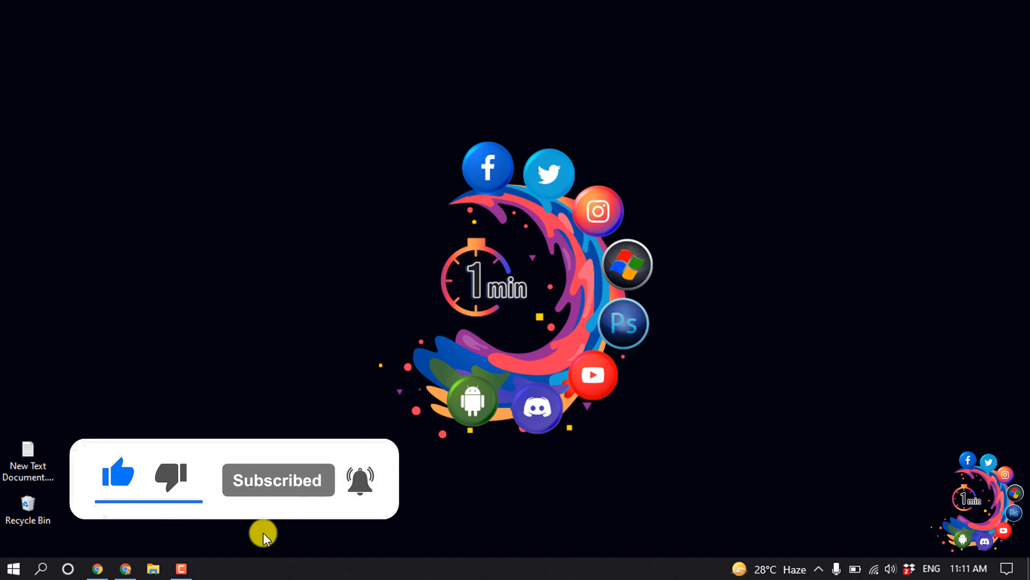
click(97, 568)
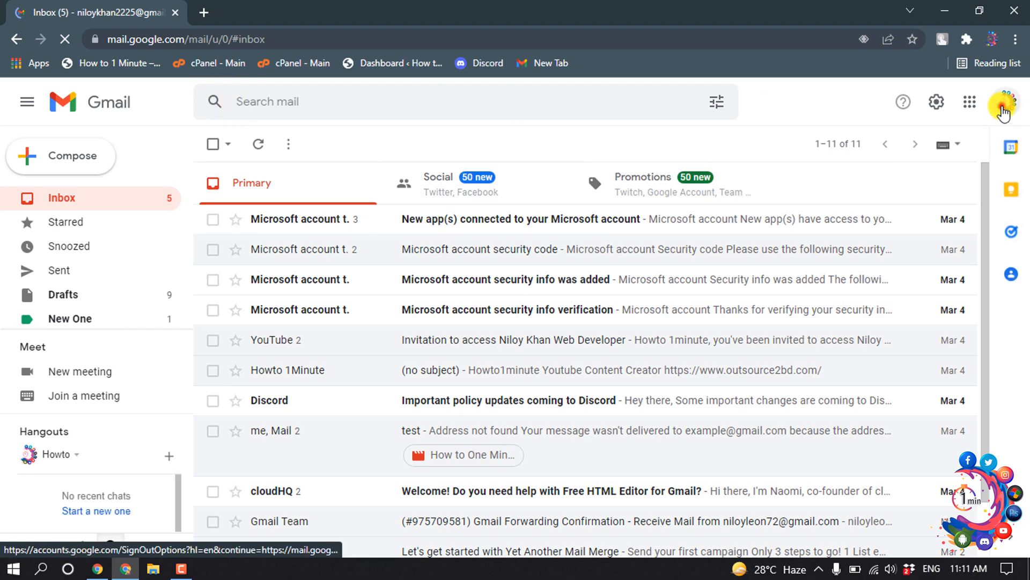
click(1004, 103)
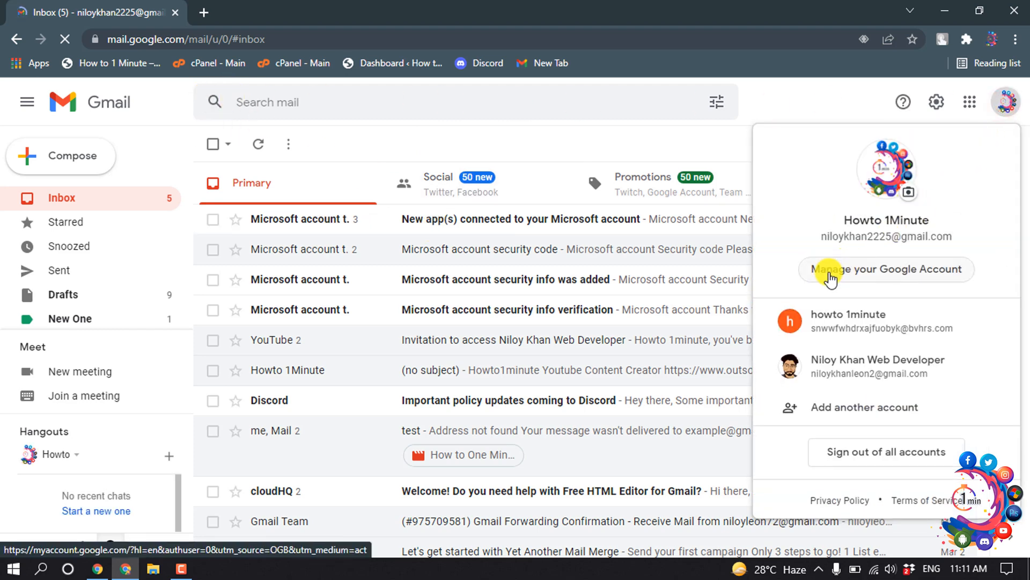
click(884, 269)
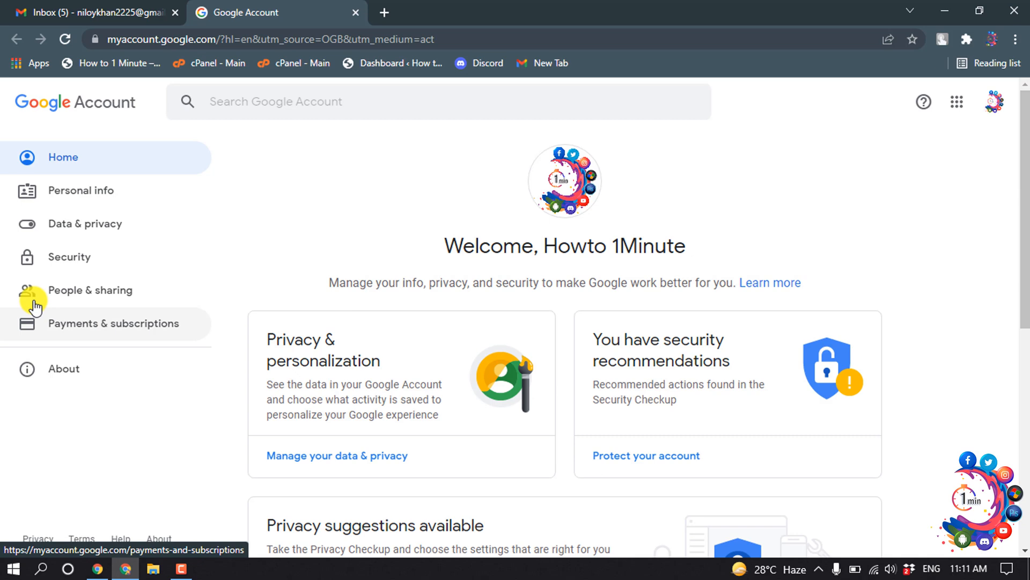
Go to Security and choose Manage devices under Your devices
click(68, 257)
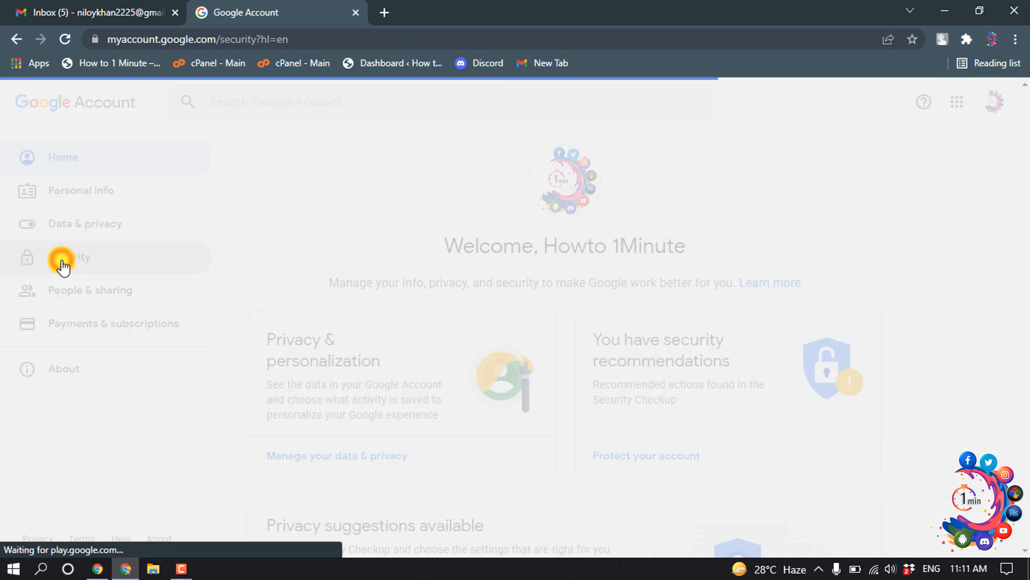
click(70, 256)
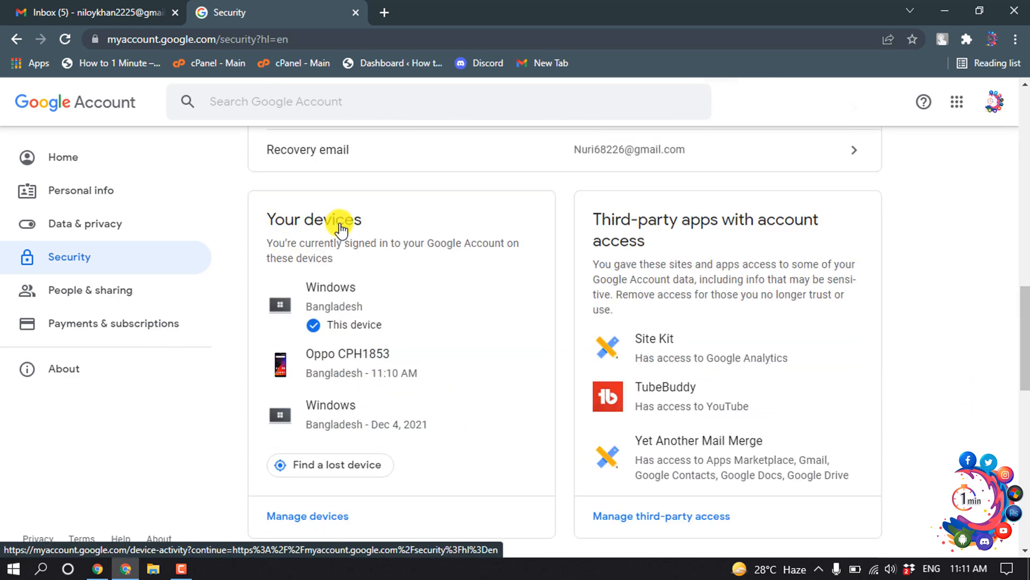
click(307, 515)
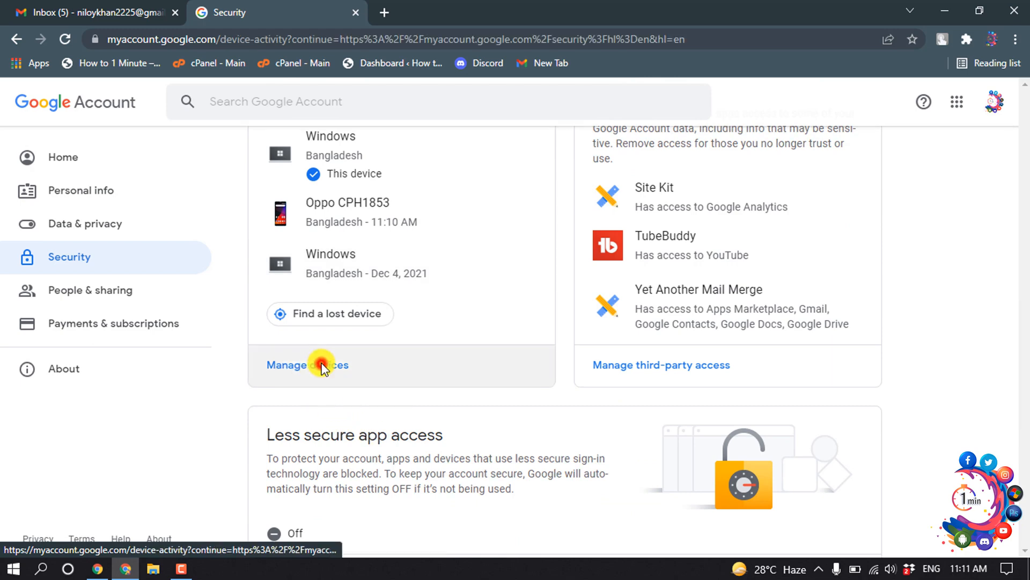
Open the full device list, then open and dismiss the profile avatar menu
click(307, 364)
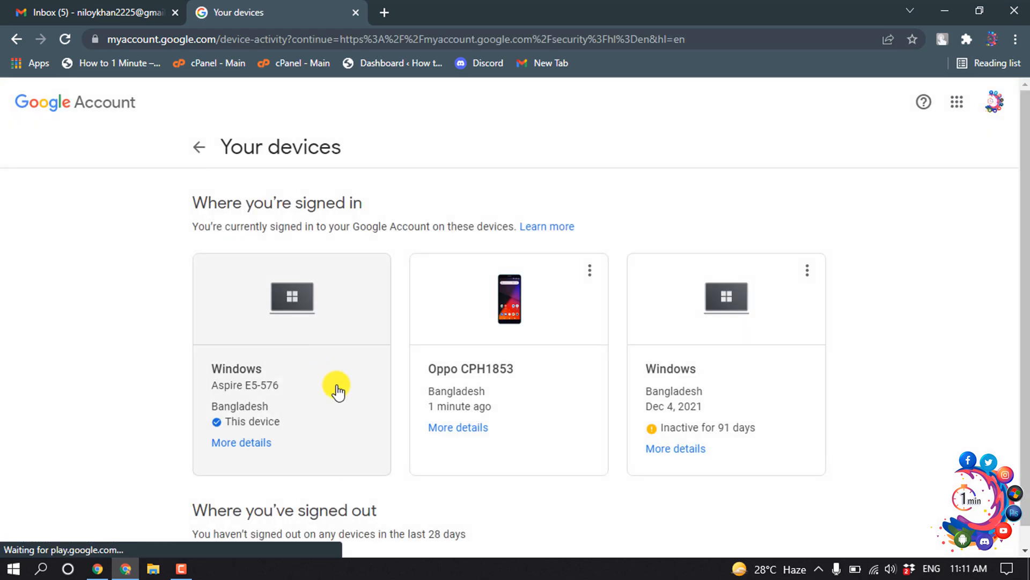
click(994, 102)
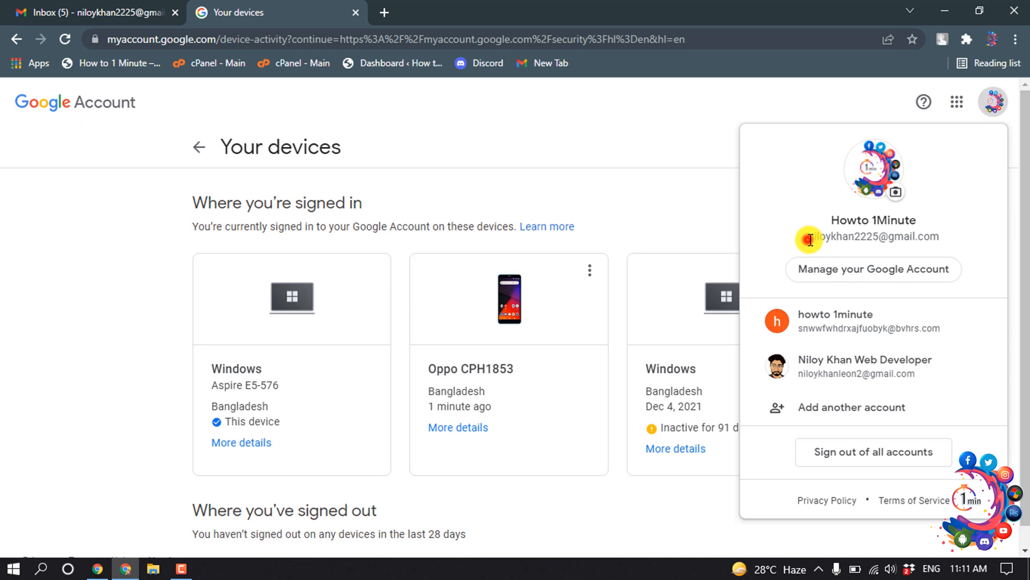
double_click(874, 237)
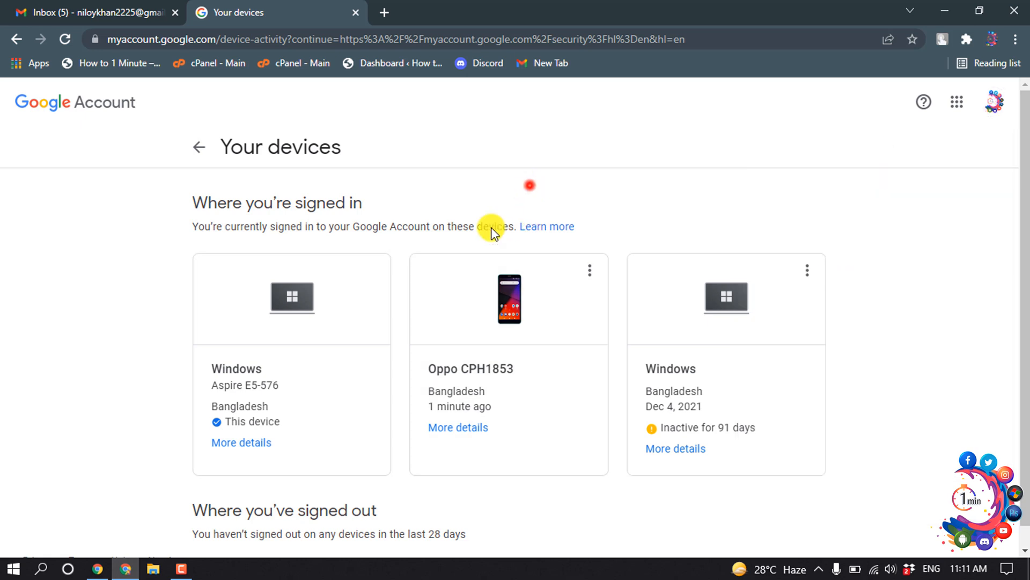
mouse_move(458, 368)
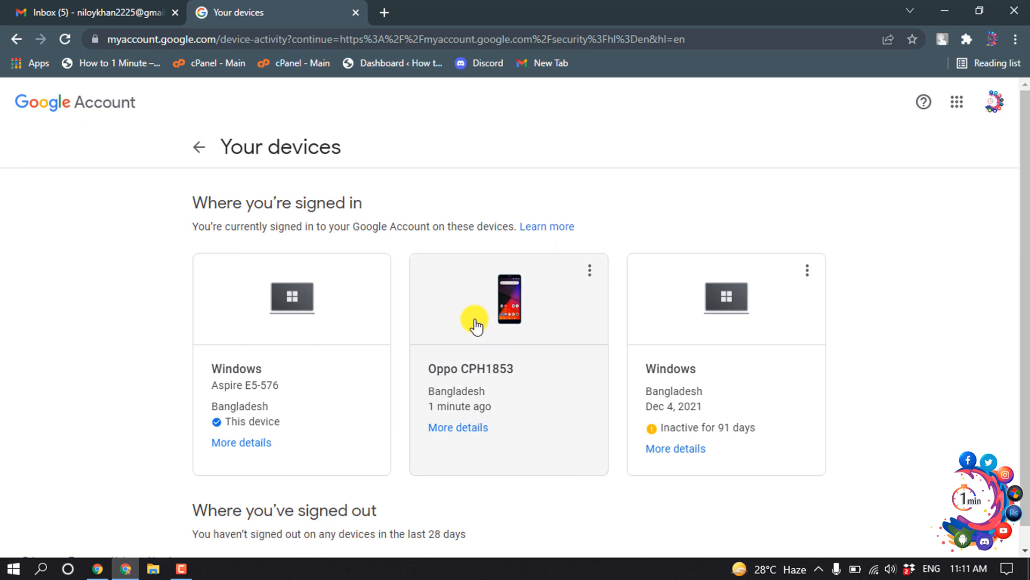
Sign out the Oppo CPH1853 from its card menu, confirm, and dismiss the notice
click(589, 270)
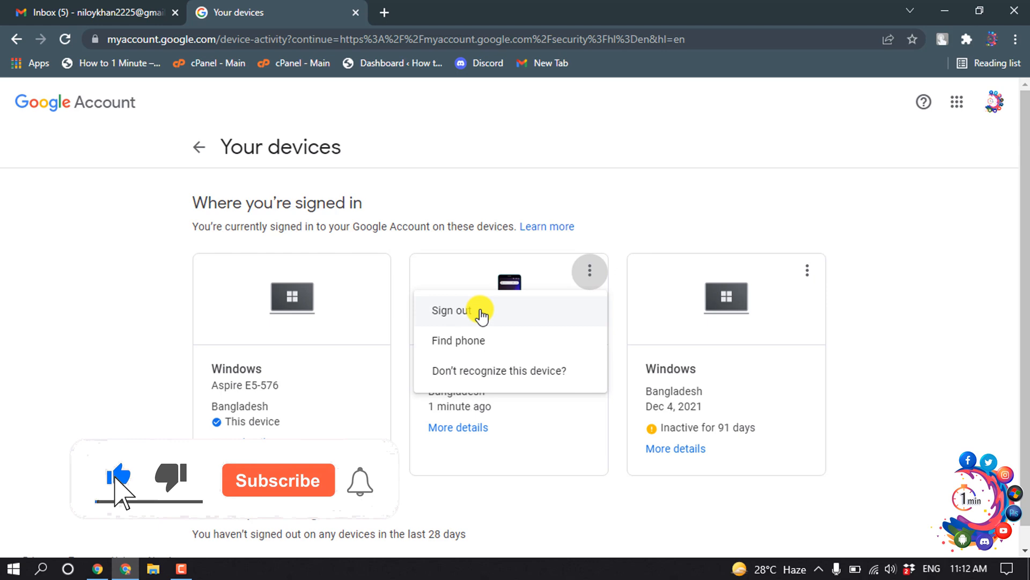
click(450, 310)
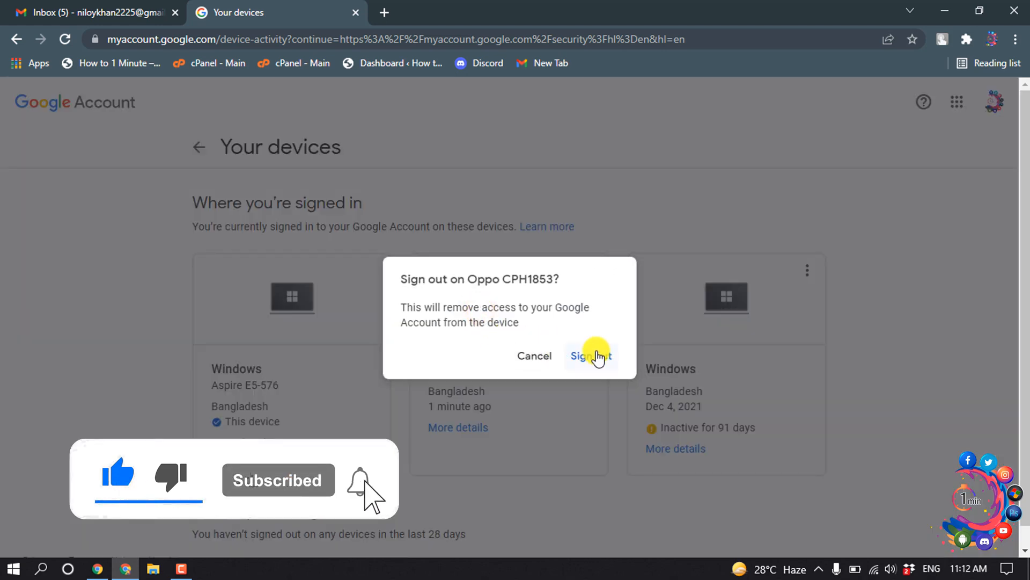
click(590, 355)
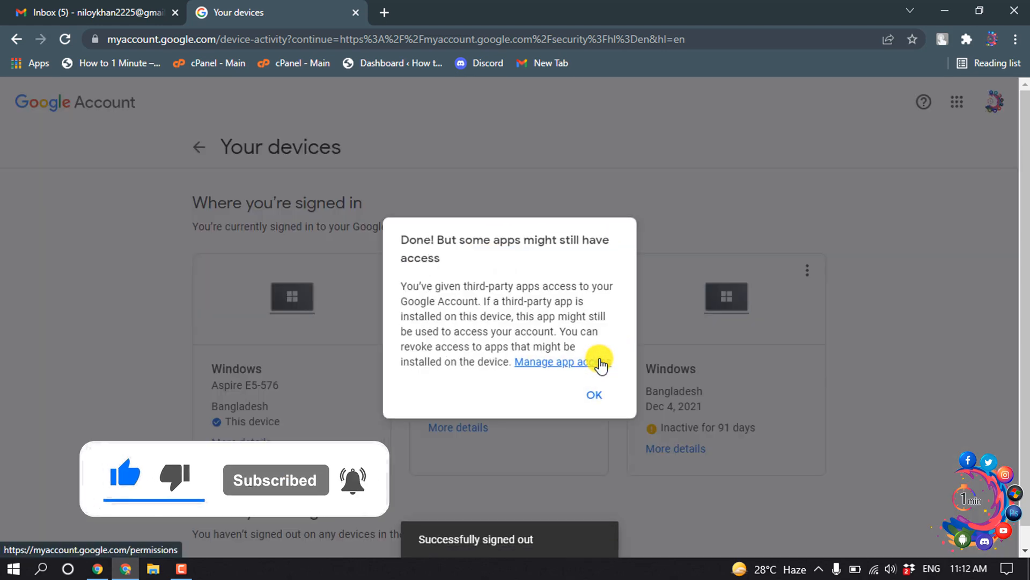
click(592, 394)
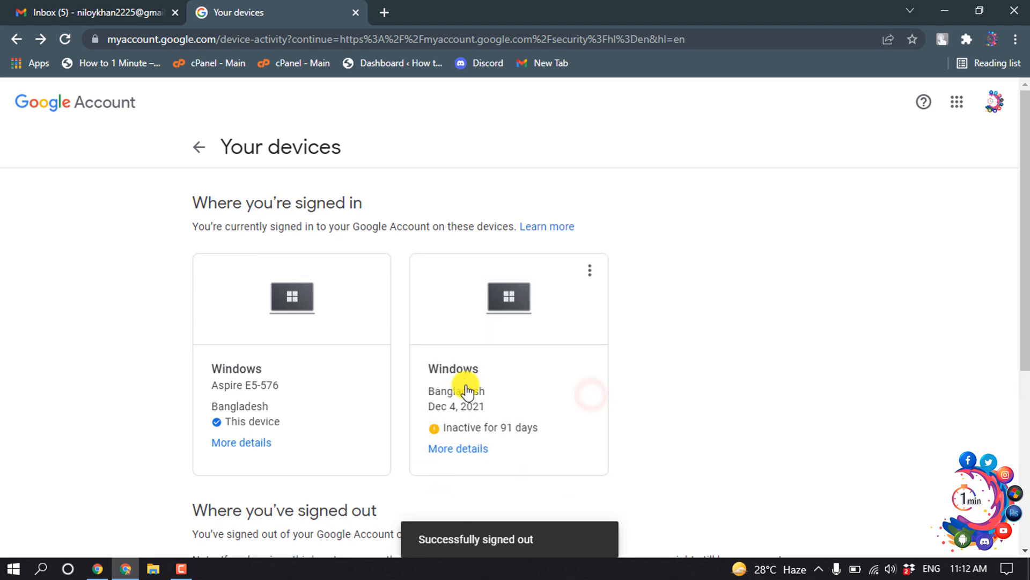